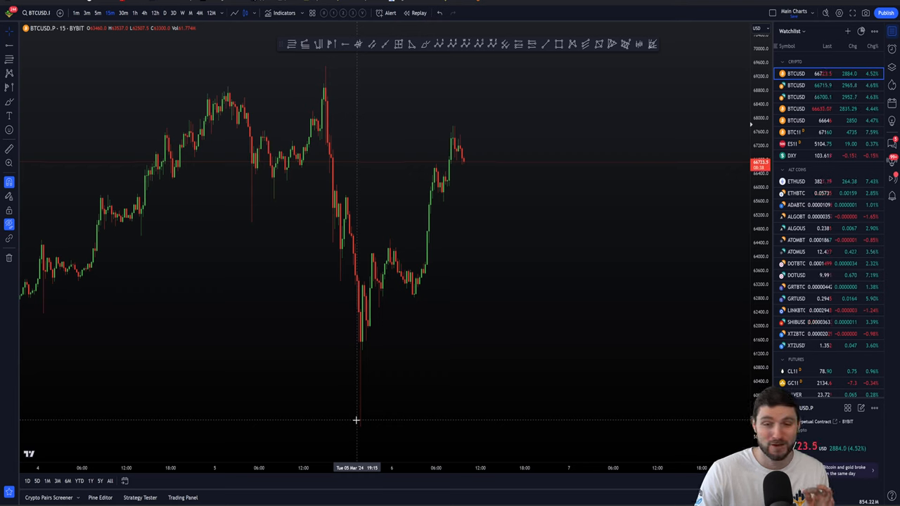
{"action": "mouse_move", "coordinate": [461, 206]}
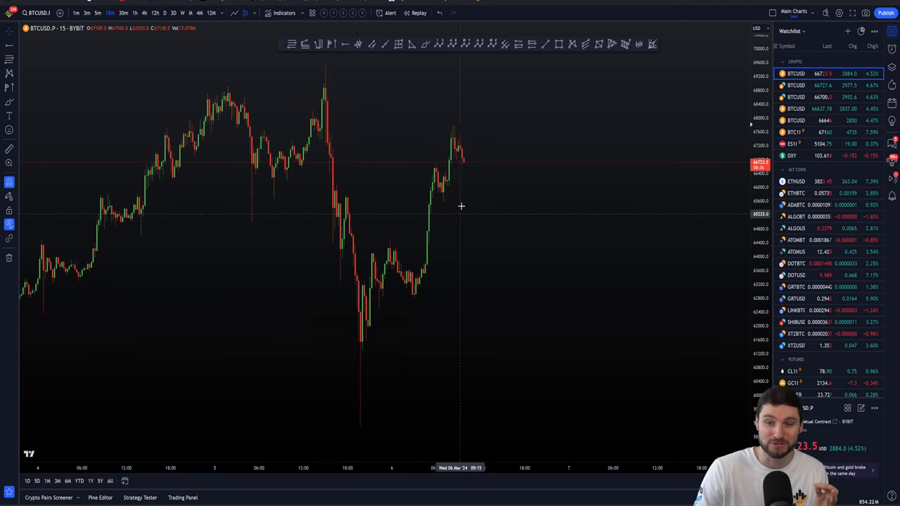
{"action": "mouse_move", "coordinate": [478, 138]}
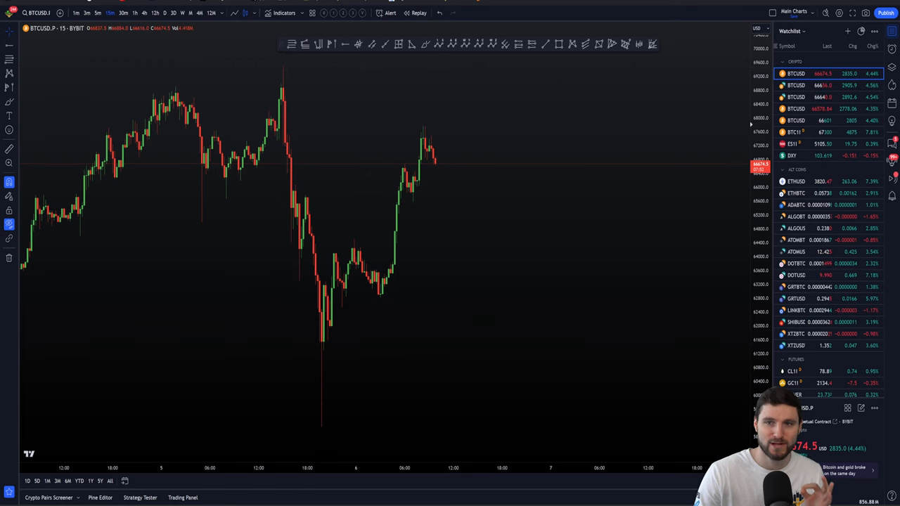
{"action": "mouse_move", "coordinate": [363, 171]}
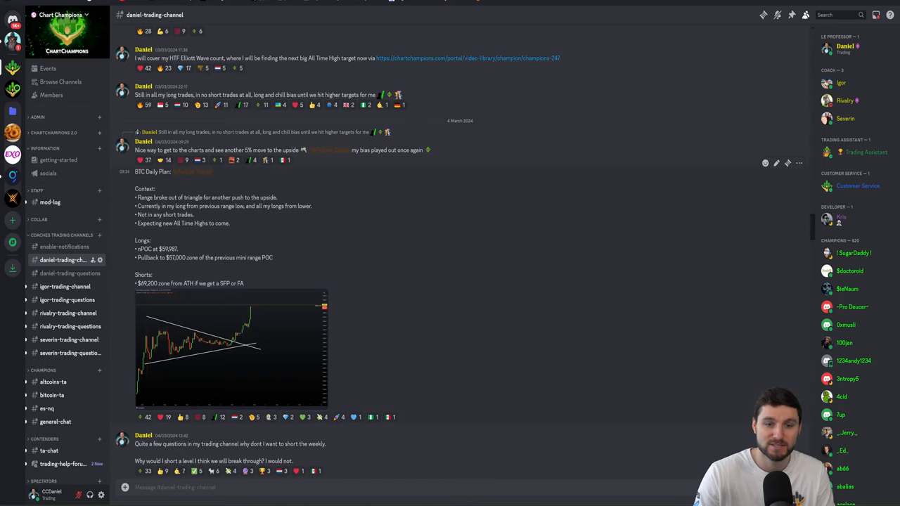
Step: Highlight the plan's Context heading and the new all-time-highs expectation line, enlarging the triangle breakout chart
{"action": "double_click", "coordinate": [144, 189]}
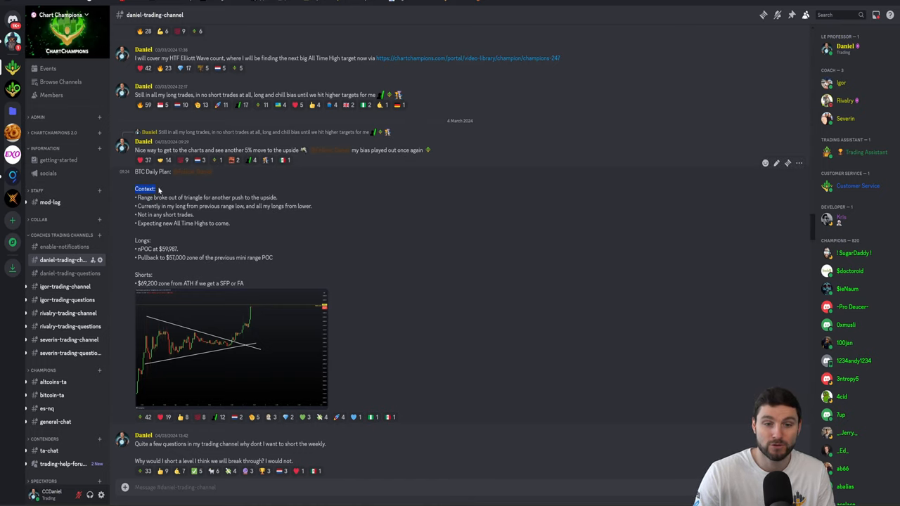
{"action": "left_click", "coordinate": [232, 349]}
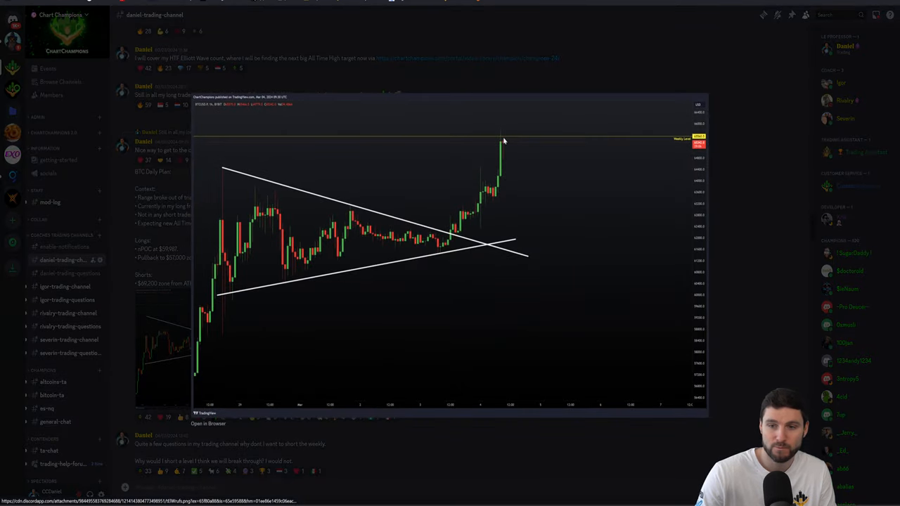
{"action": "mouse_move", "coordinate": [684, 143]}
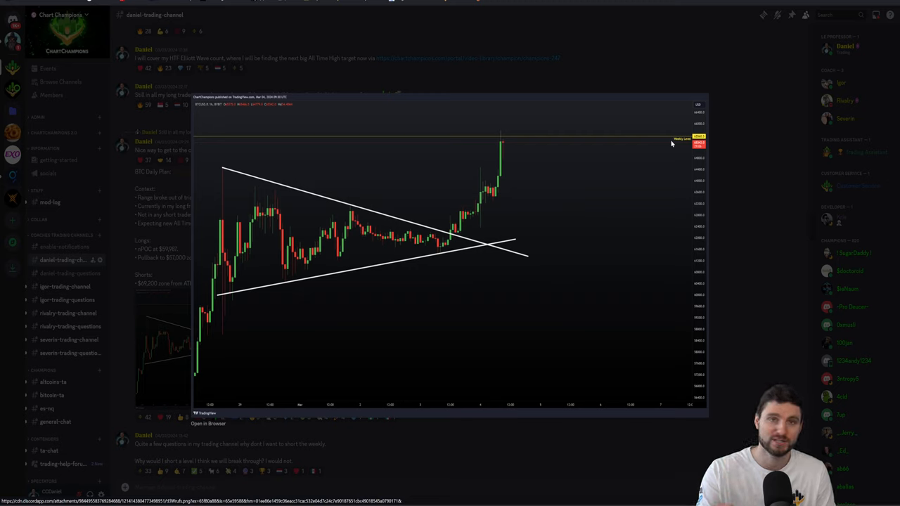
{"action": "mouse_move", "coordinate": [724, 143]}
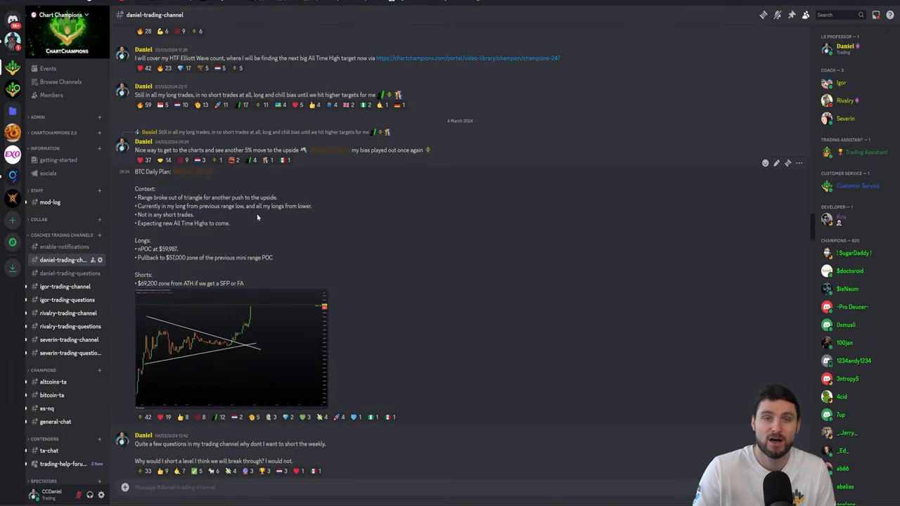
{"action": "double_click", "coordinate": [222, 224]}
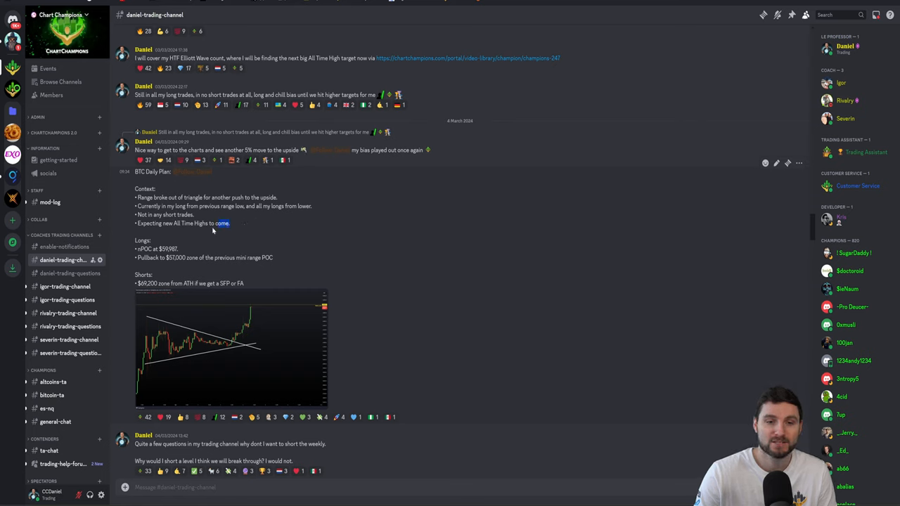
{"action": "triple_click", "coordinate": [183, 223]}
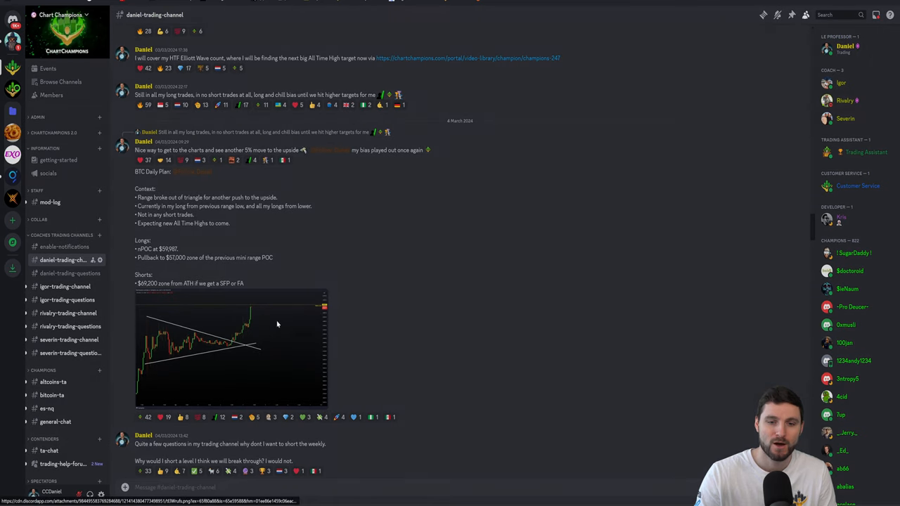
{"action": "left_click", "coordinate": [232, 349]}
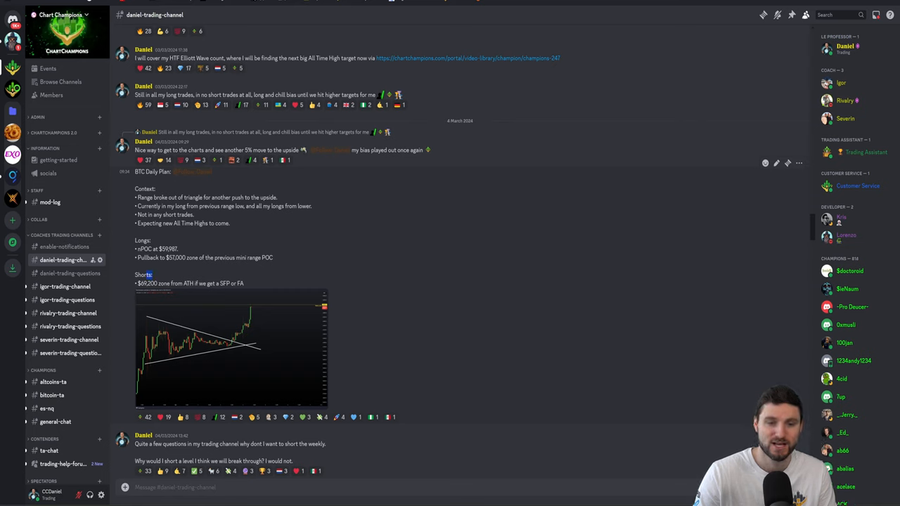
Step: Highlight the Shorts section and its SFP condition for the short
{"action": "double_click", "coordinate": [144, 274]}
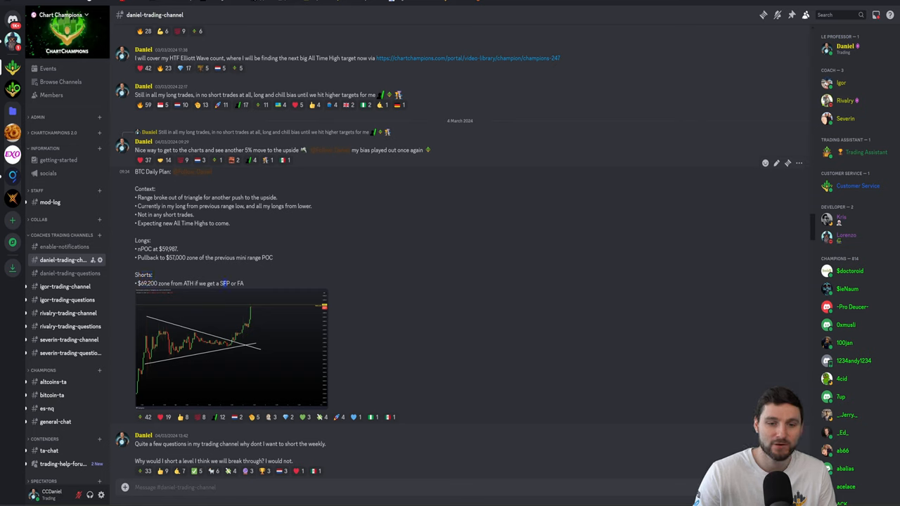
{"action": "double_click", "coordinate": [146, 285]}
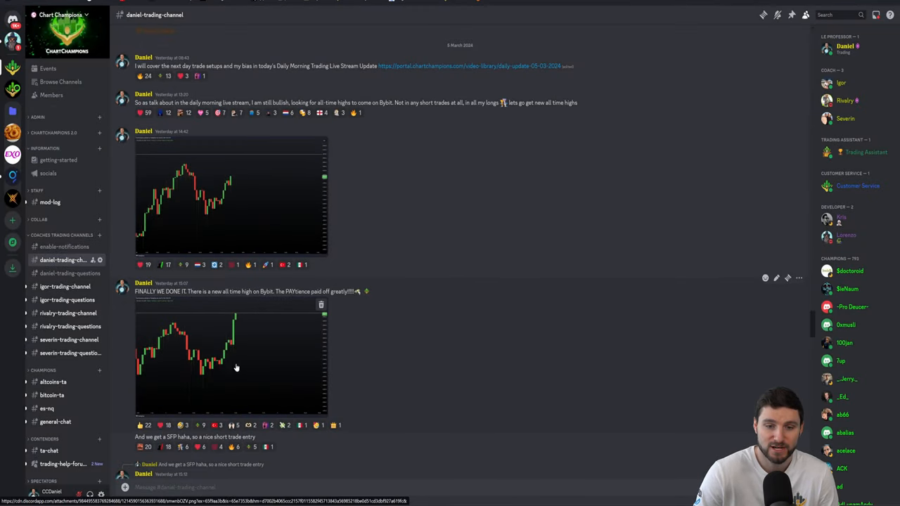
Step: Back on the BTC Daily Plan post, highlight the $59,980 long entry level
{"action": "double_click", "coordinate": [287, 291]}
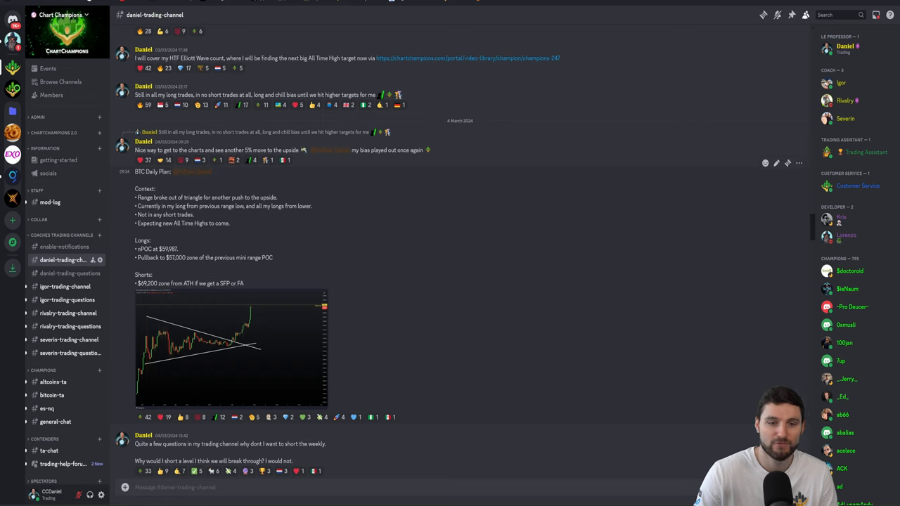
{"action": "double_click", "coordinate": [167, 249]}
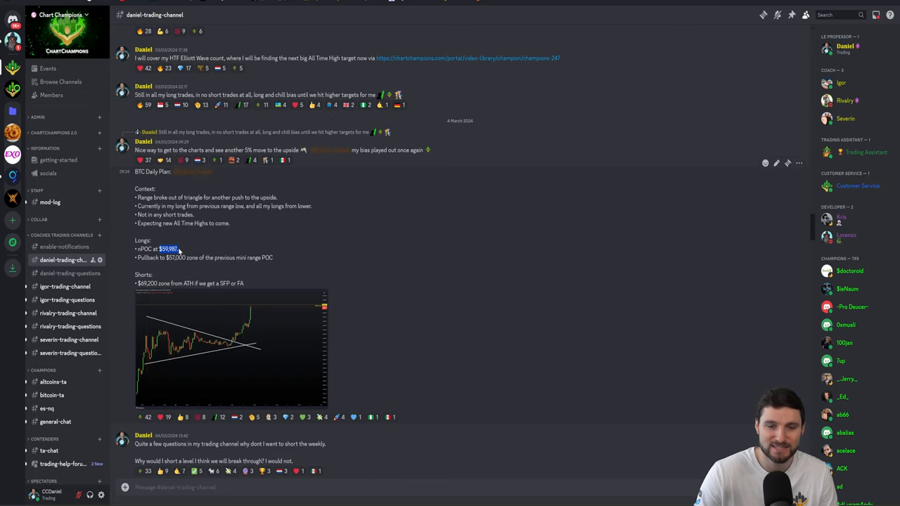
{"action": "mouse_move", "coordinate": [436, 197]}
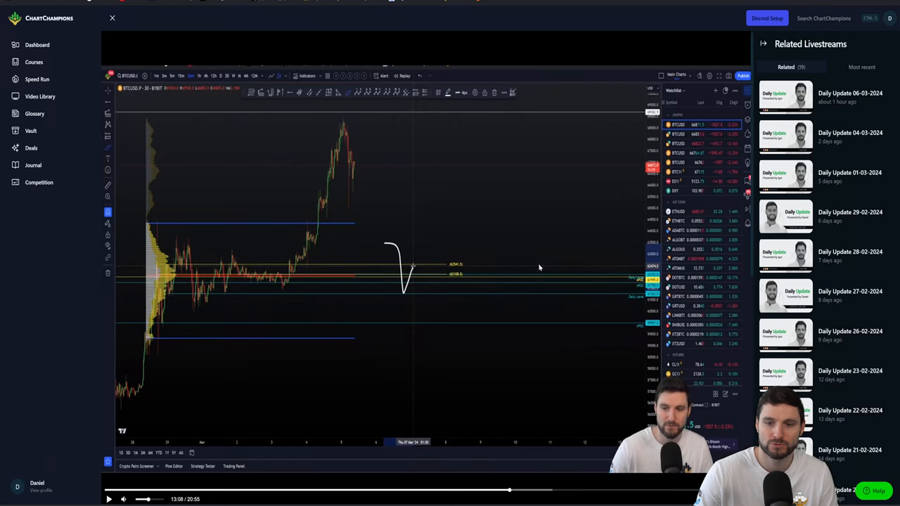
{"action": "mouse_move", "coordinate": [436, 273]}
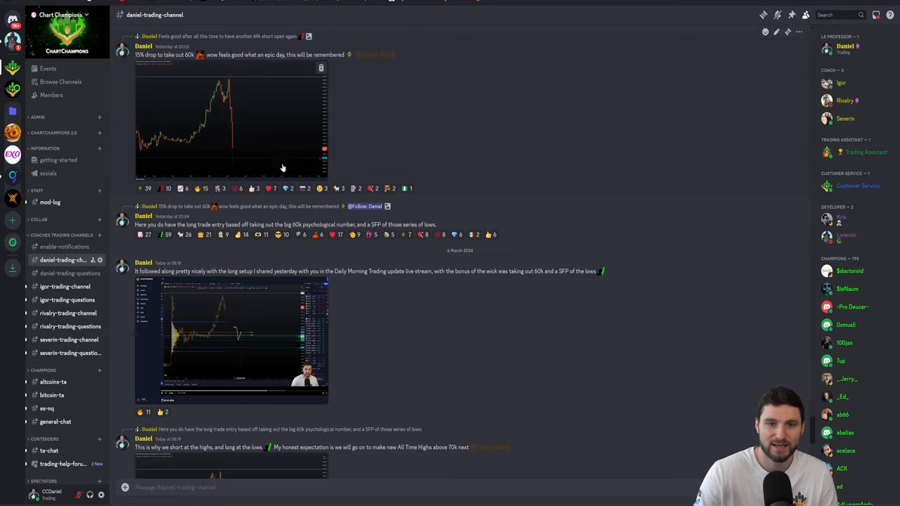
Step: Enlarge the 15% drop chart, then leave the livestream replay back to the channel
{"action": "left_click", "coordinate": [232, 124]}
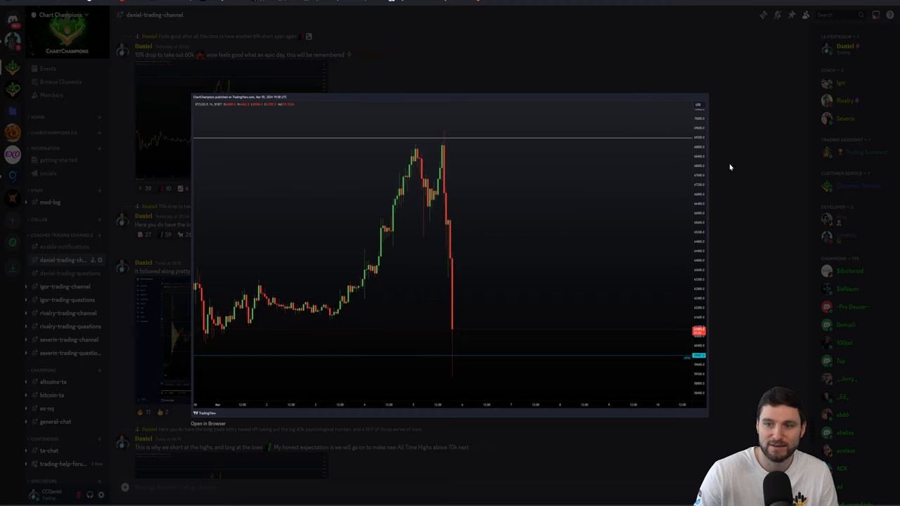
{"action": "mouse_move", "coordinate": [192, 346]}
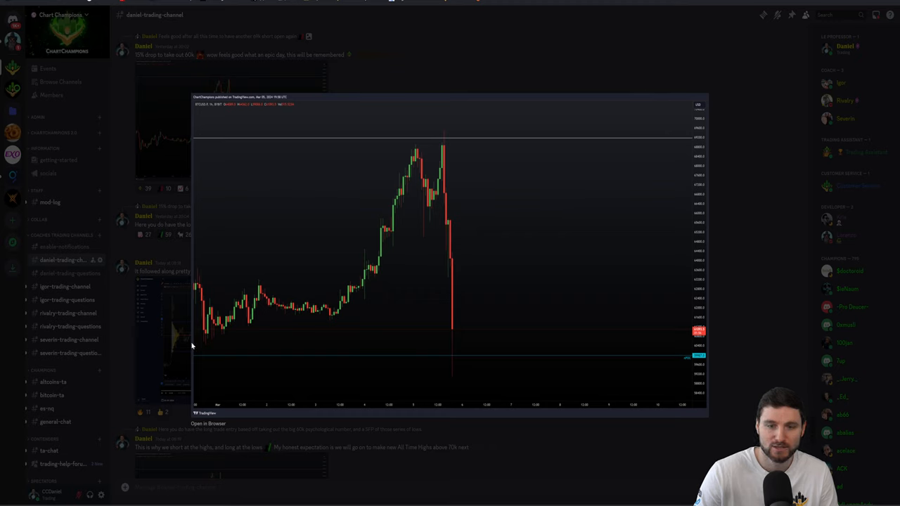
{"action": "mouse_move", "coordinate": [470, 372]}
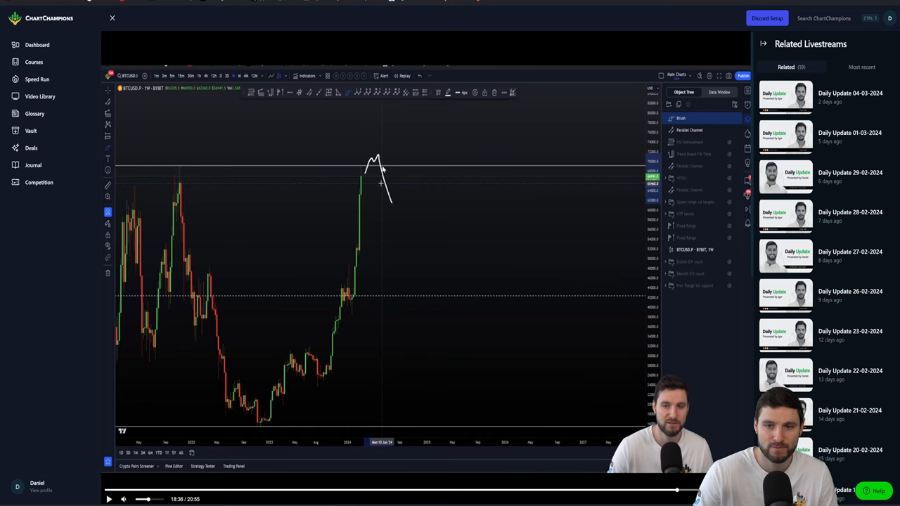
{"action": "left_click", "coordinate": [191, 76]}
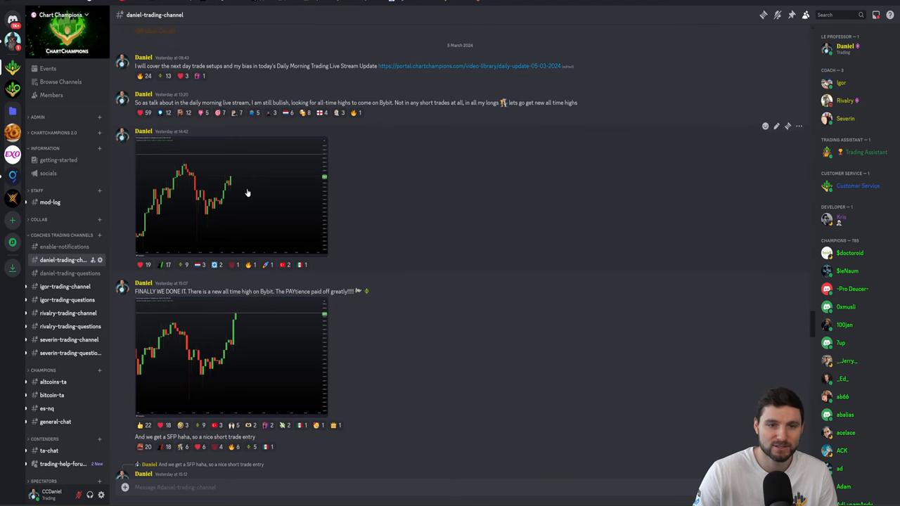
Step: Highlight the SFP short entry remark and scroll down to the recap post with its chart
{"action": "left_click", "coordinate": [232, 197]}
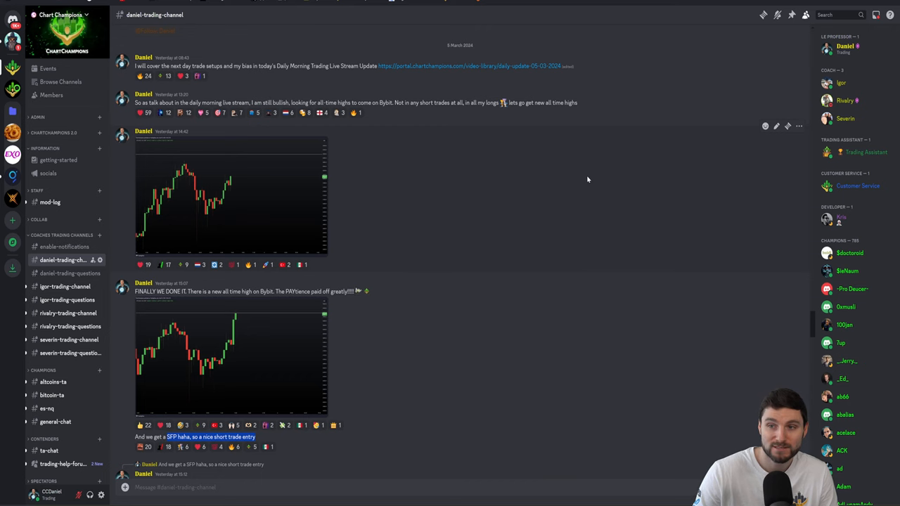
{"action": "scroll", "scroll_direction": "down", "scroll_amount": 3}
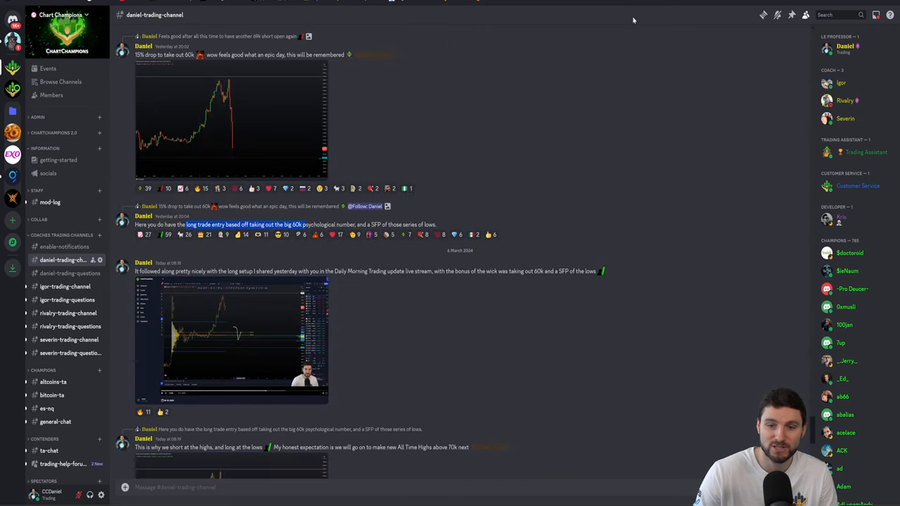
{"action": "left_click", "coordinate": [231, 338]}
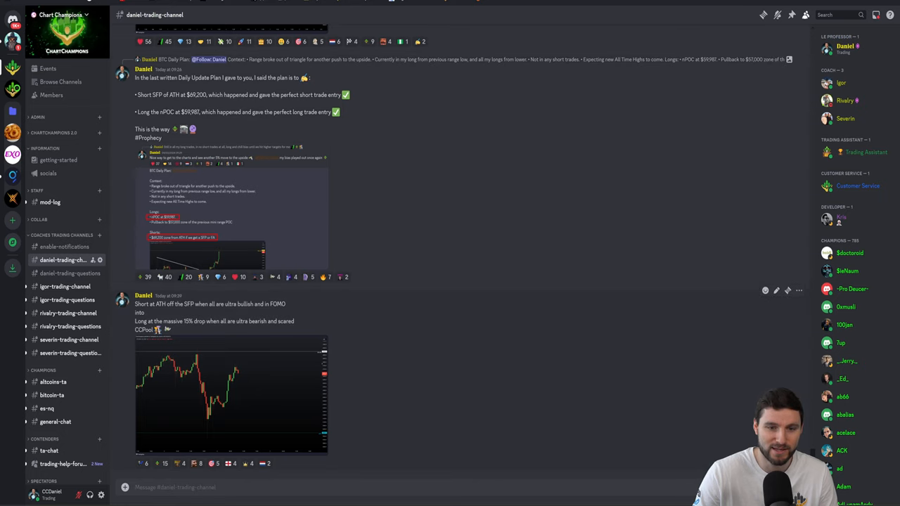
Step: Highlight the long-at-the-15%-drop line, then scroll the channel back toward the BTC Daily Plan post
{"action": "triple_click", "coordinate": [210, 303]}
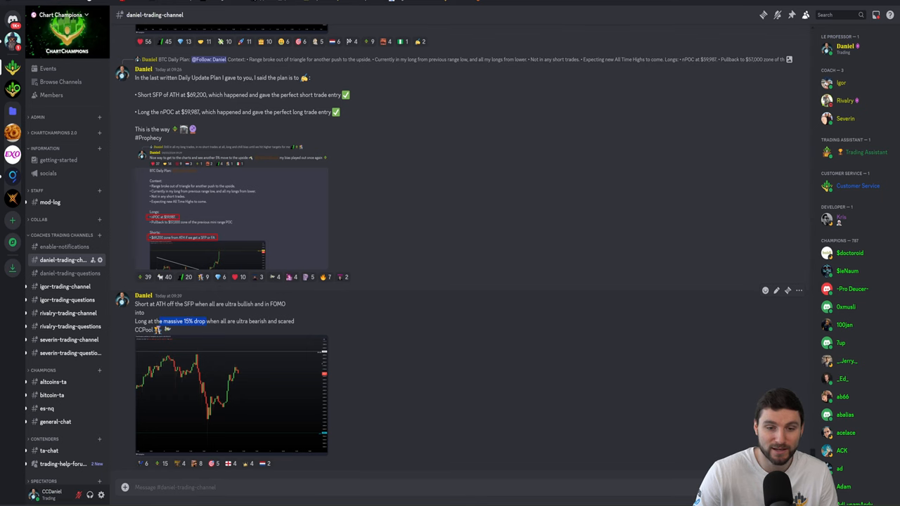
{"action": "scroll", "scroll_direction": "down", "scroll_amount": 3}
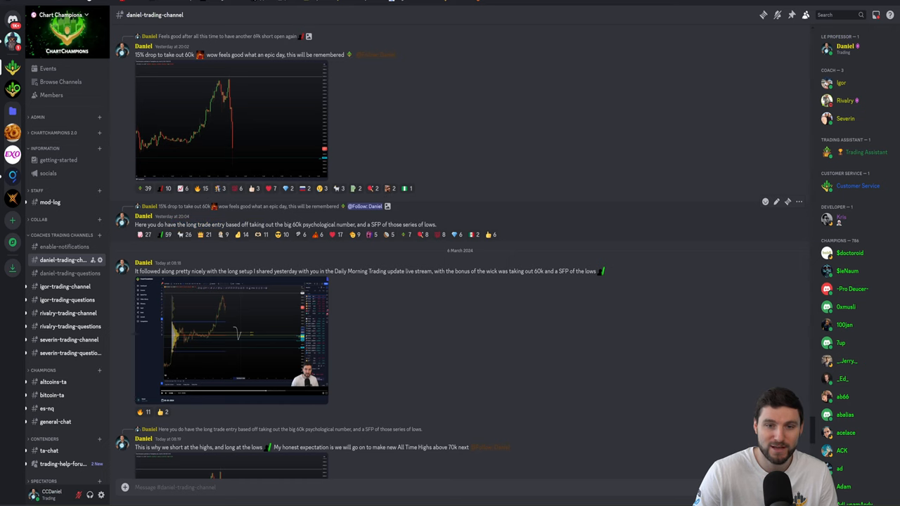
{"action": "scroll", "scroll_direction": "down", "scroll_amount": 3}
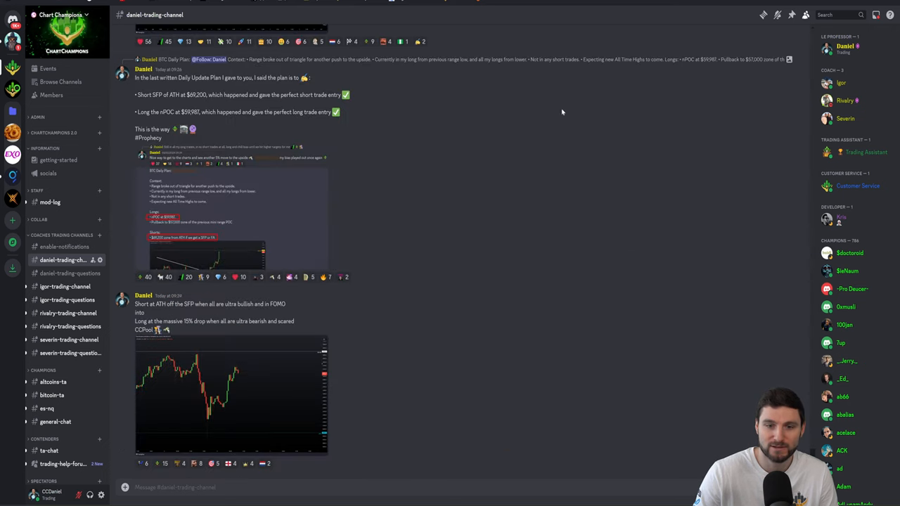
{"action": "left_click", "coordinate": [211, 211]}
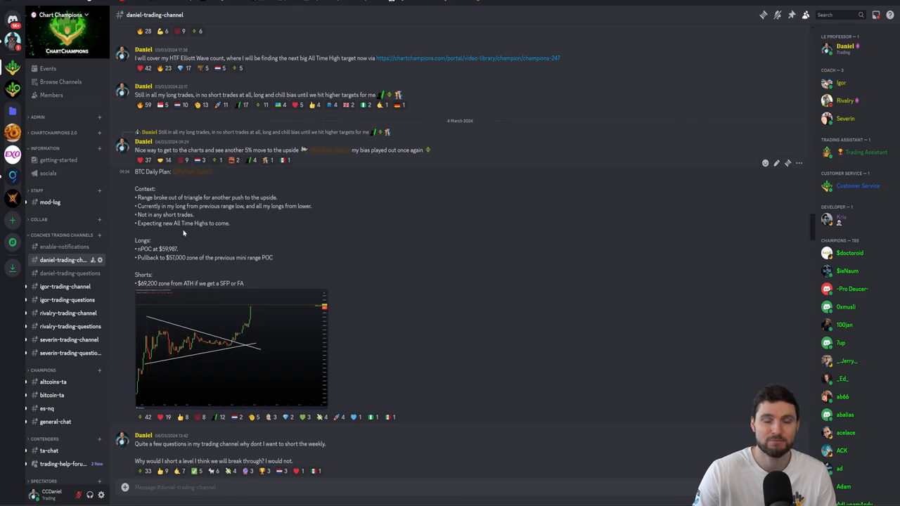
{"action": "mouse_move", "coordinate": [217, 220]}
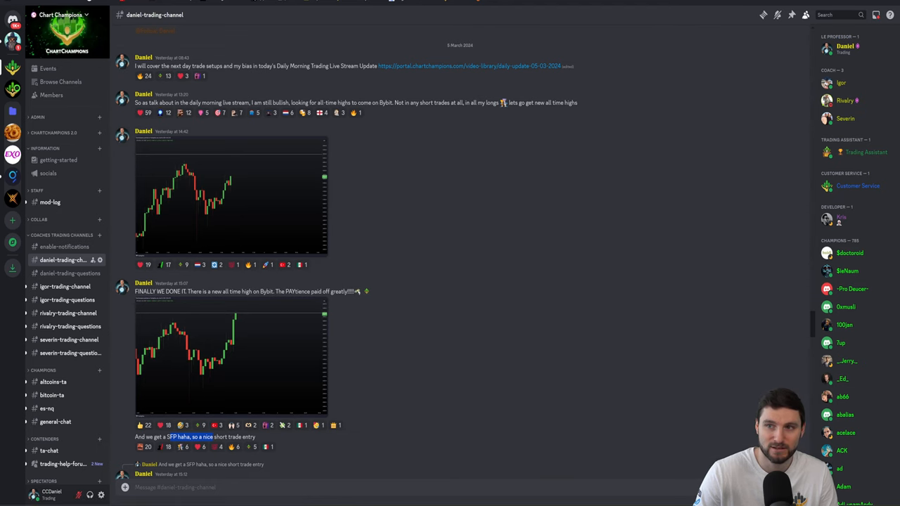
Step: Scroll back down to the short-at-ATH recap message and its chart
{"action": "scroll", "scroll_direction": "down", "scroll_amount": 3}
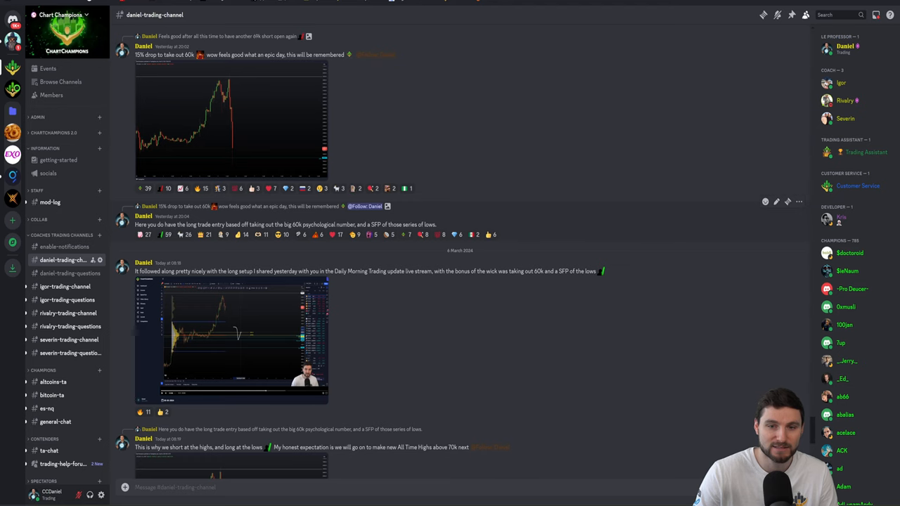
{"action": "scroll", "scroll_direction": "down", "scroll_amount": 3}
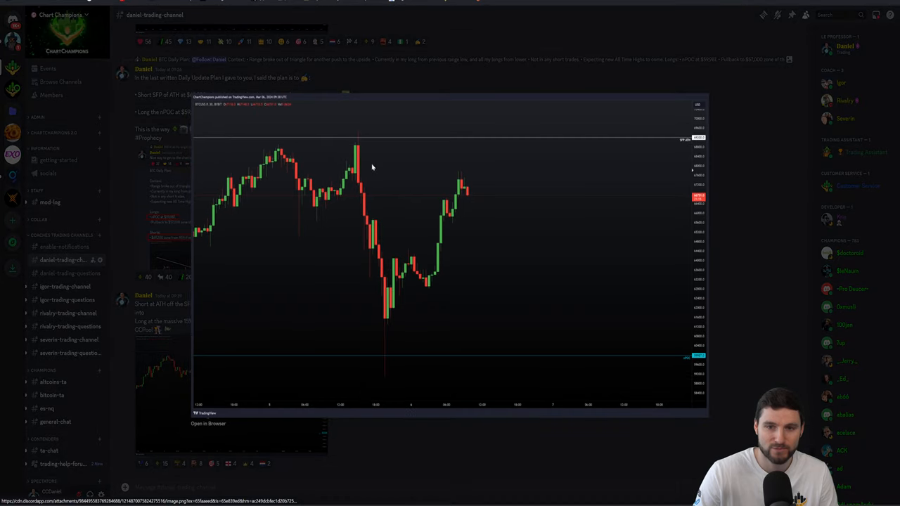
{"action": "mouse_move", "coordinate": [749, 289]}
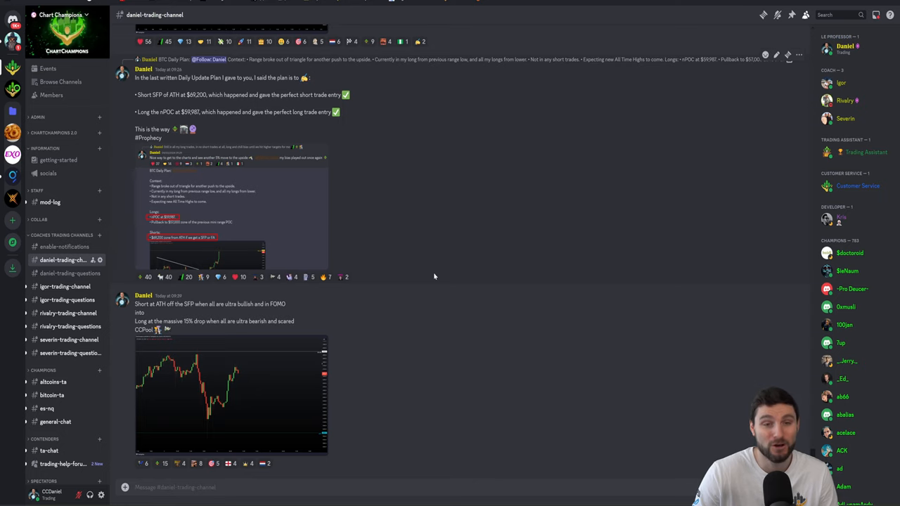
{"action": "mouse_move", "coordinate": [411, 248]}
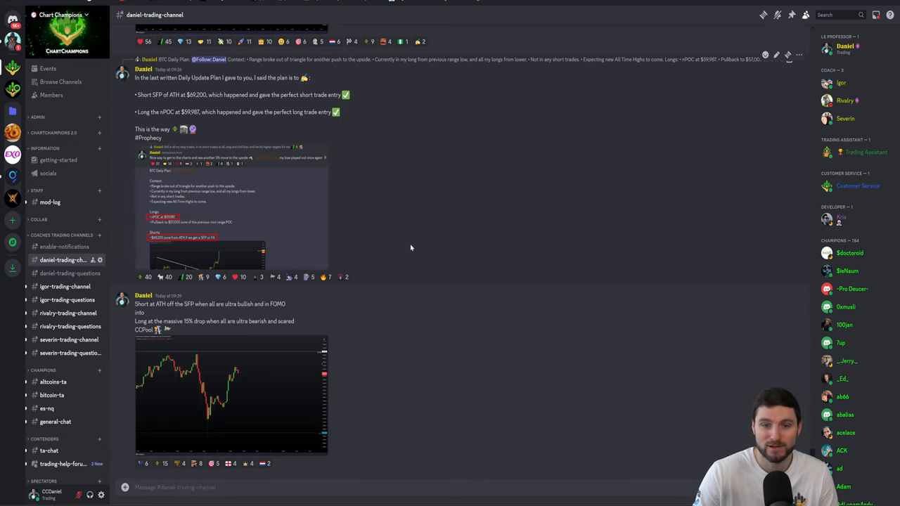
Step: Scroll the channel at the trade recap message after closing the enlarged chart
{"action": "scroll", "scroll_direction": "down", "scroll_amount": 3}
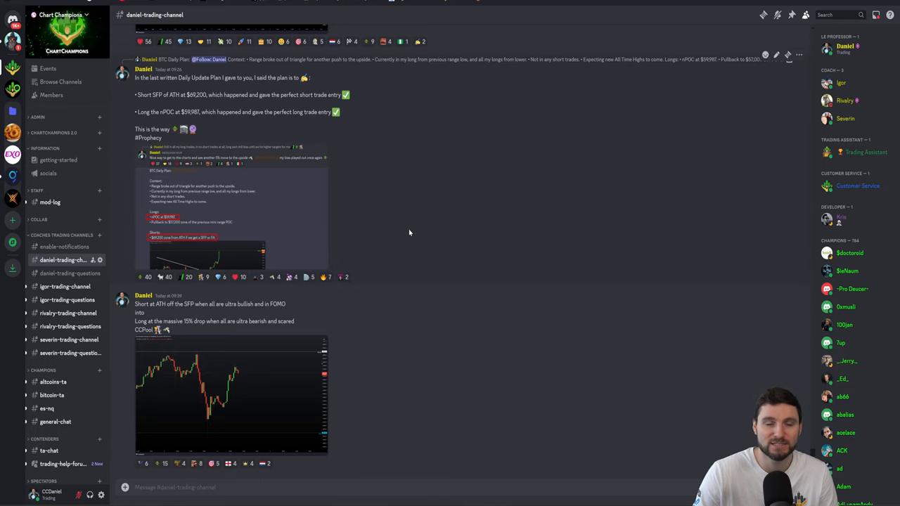
{"action": "mouse_move", "coordinate": [413, 121]}
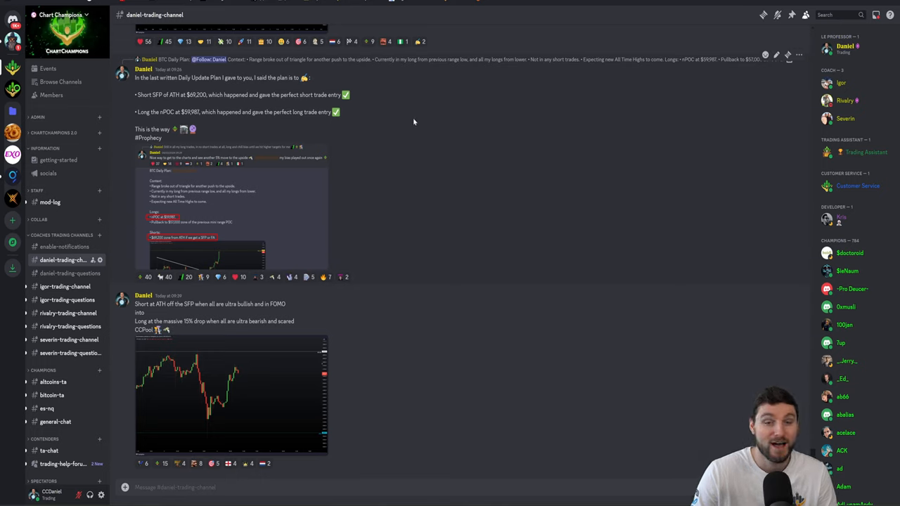
{"action": "mouse_move", "coordinate": [354, 189]}
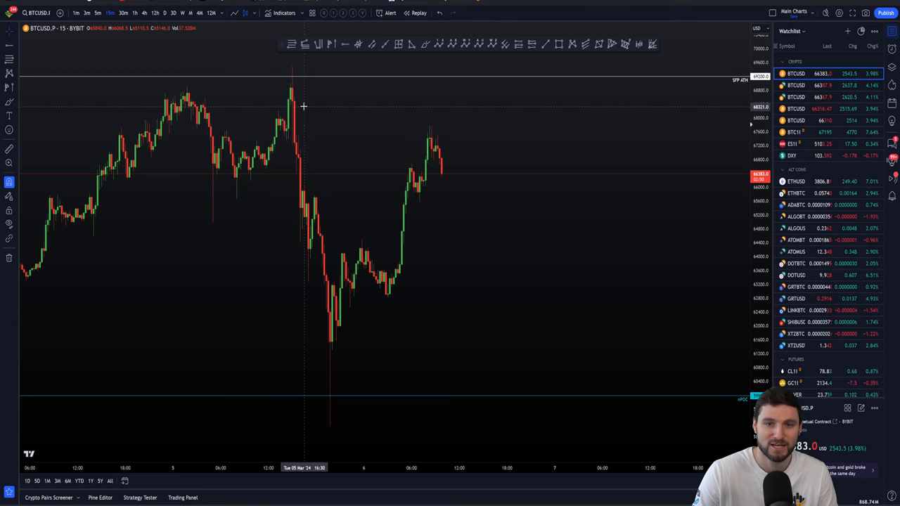
{"action": "mouse_move", "coordinate": [290, 100]}
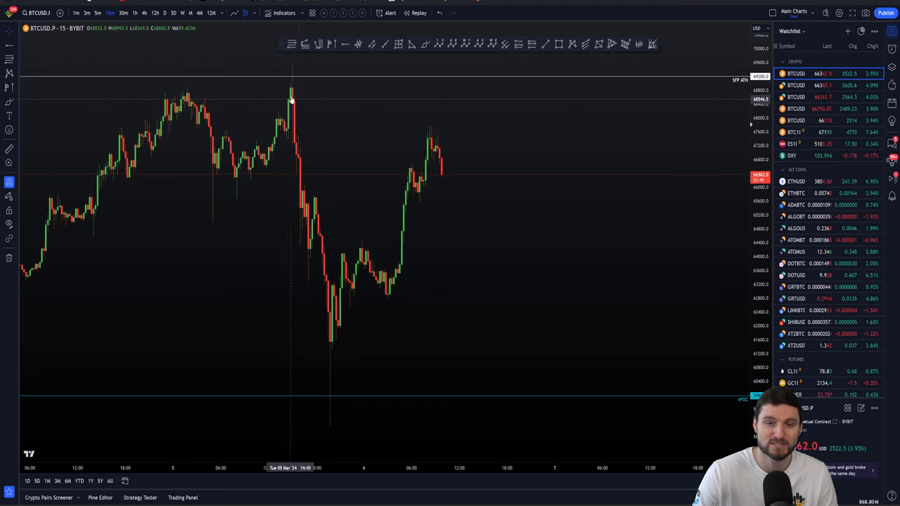
{"action": "mouse_move", "coordinate": [366, 277]}
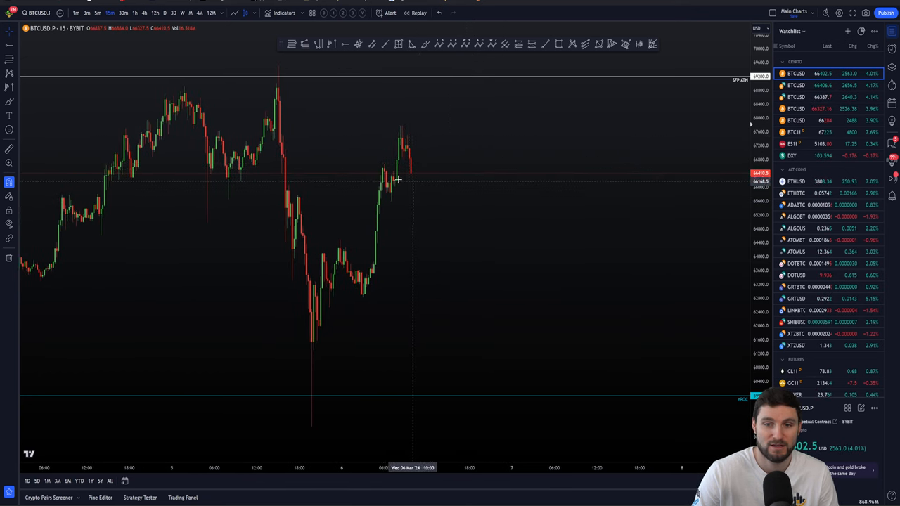
{"action": "mouse_move", "coordinate": [382, 152]}
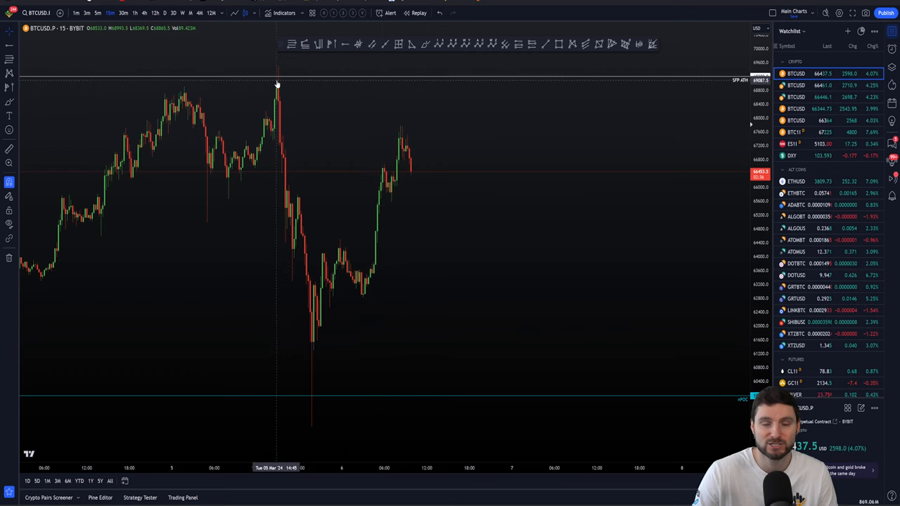
{"action": "mouse_move", "coordinate": [431, 67]}
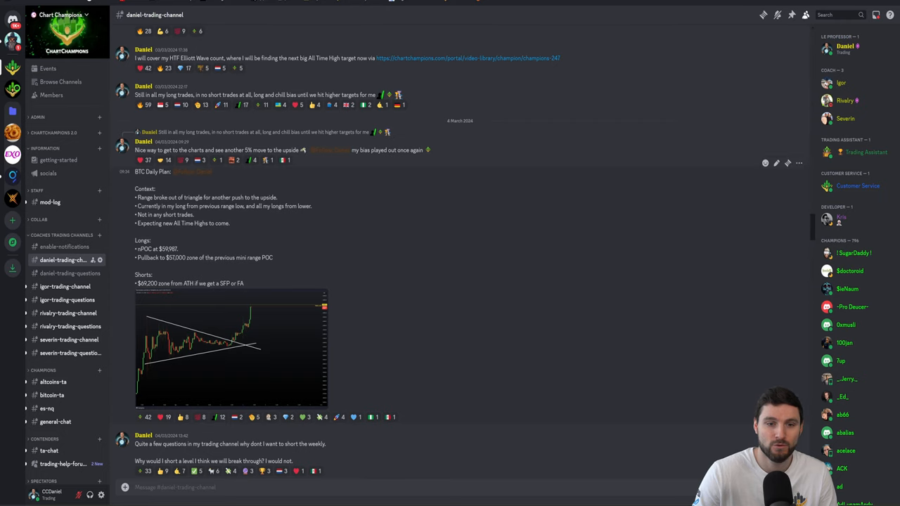
Step: Highlight the nPOC long entry price, then scroll to the recap post and highlight its closing word
{"action": "double_click", "coordinate": [168, 249]}
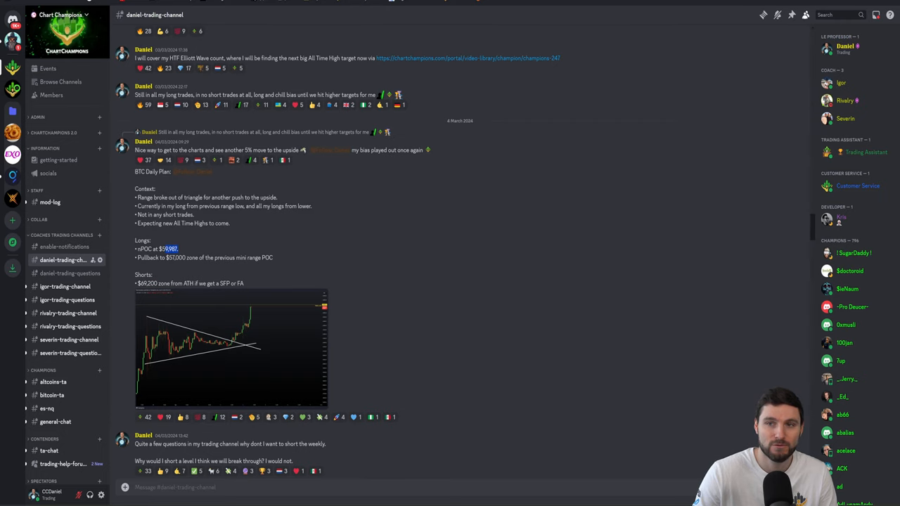
{"action": "scroll", "scroll_direction": "down", "scroll_amount": 3}
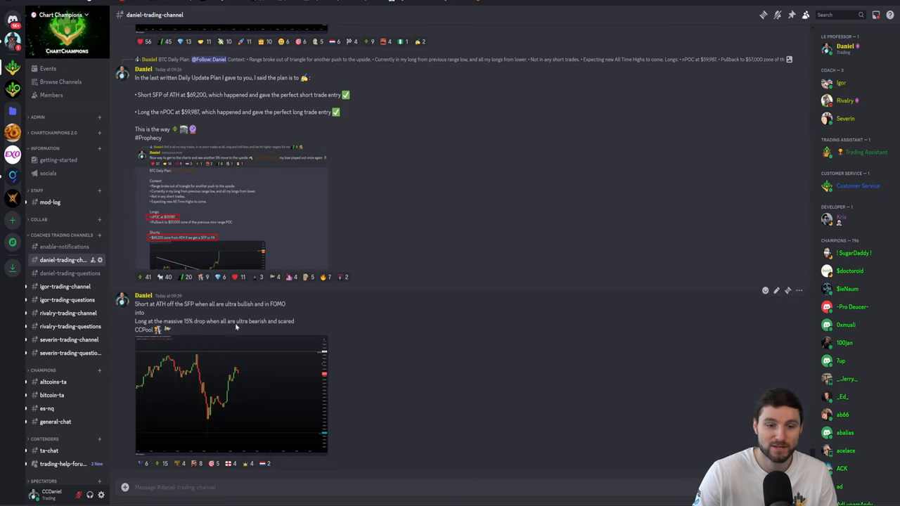
{"action": "double_click", "coordinate": [143, 329]}
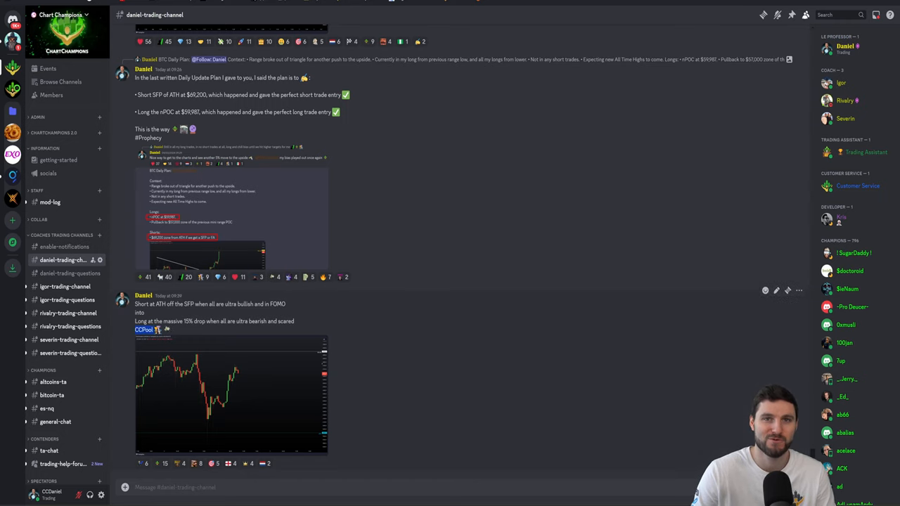